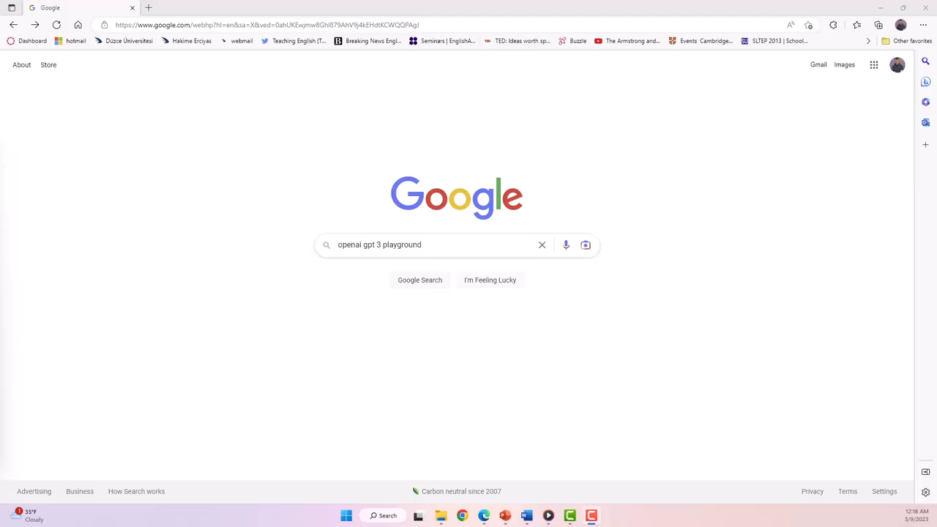
pyautogui.moveTo(455, 244)
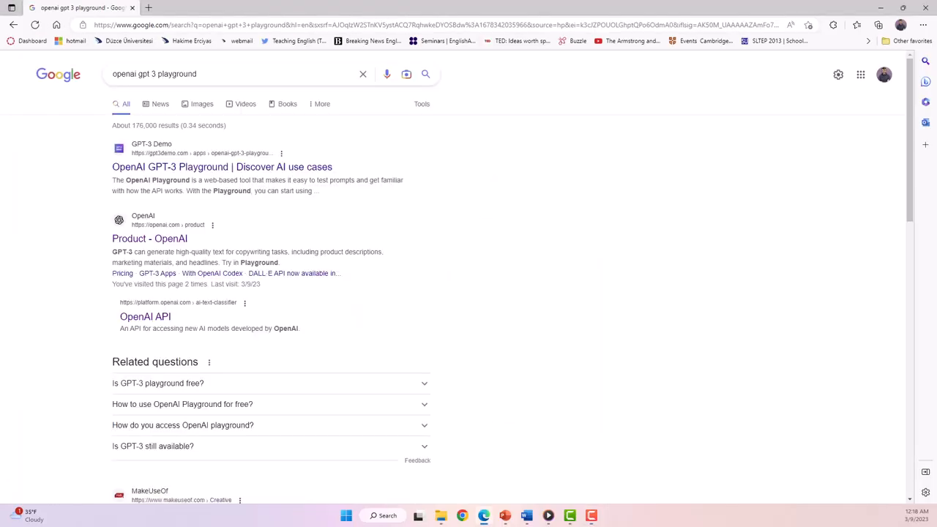
# Step: Reach a fresh ChatGPT conversation via the OpenAI product page and its Try ChatGPT link
pyautogui.click(150, 239)
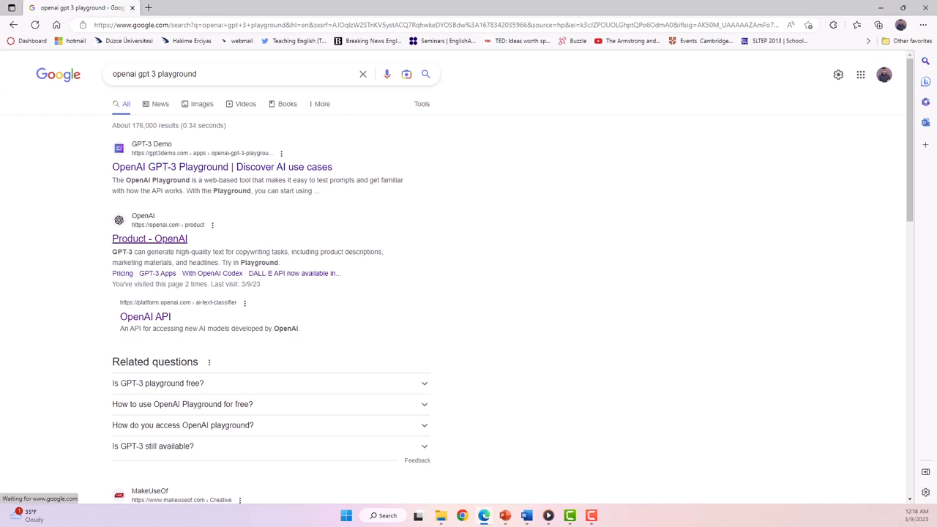
pyautogui.click(149, 239)
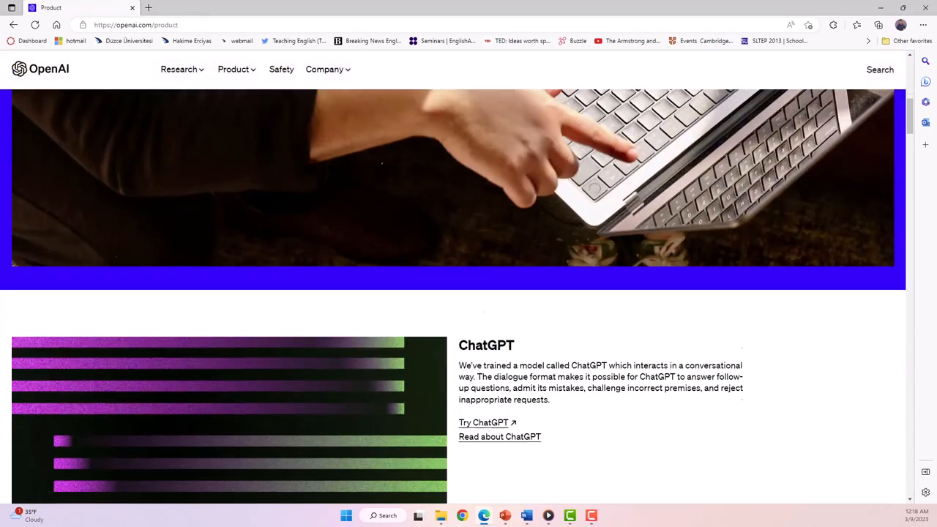
pyautogui.click(483, 421)
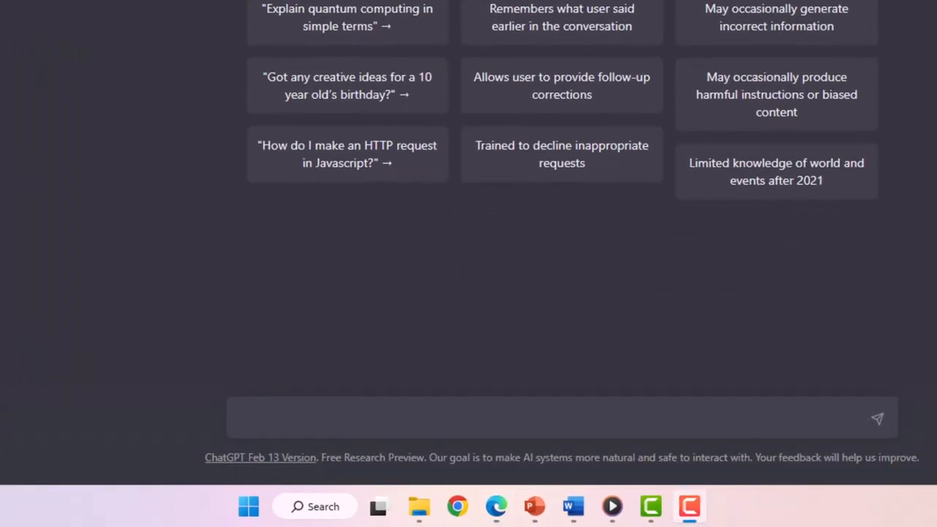
# Step: Request a 500-word intermediate EFL reading passage and review the resulting 'City Life in New York' story
pyautogui.write('Generate a 500-word reading passage for EFL students at the intermediate level on the topic of "City life in New York" featuring two main characters, Lisa and Alex, exploring the theme of diversity and the genre of fiction')
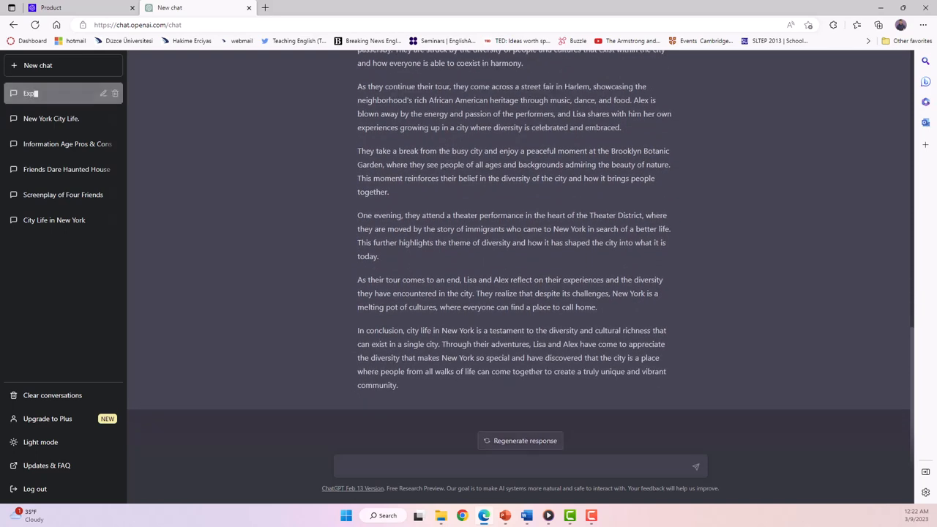
pyautogui.scroll(3)
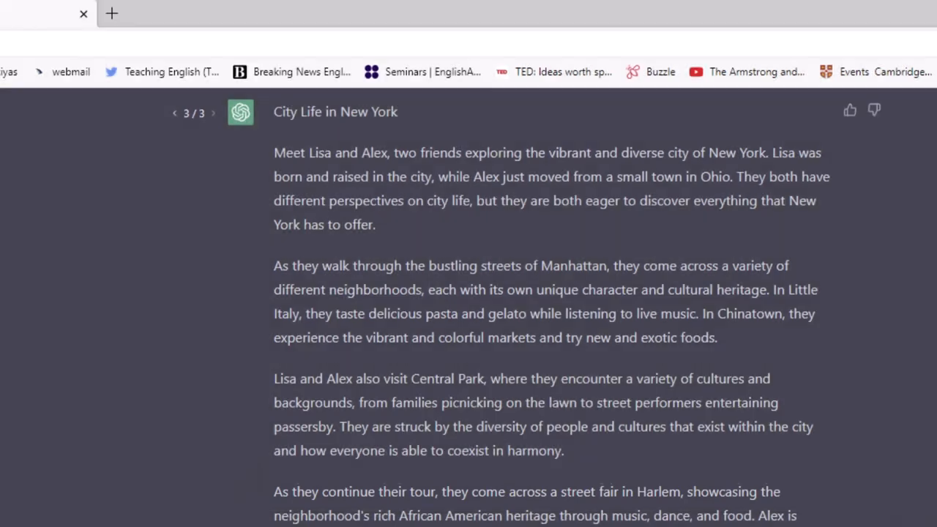
pyautogui.scroll(-3)
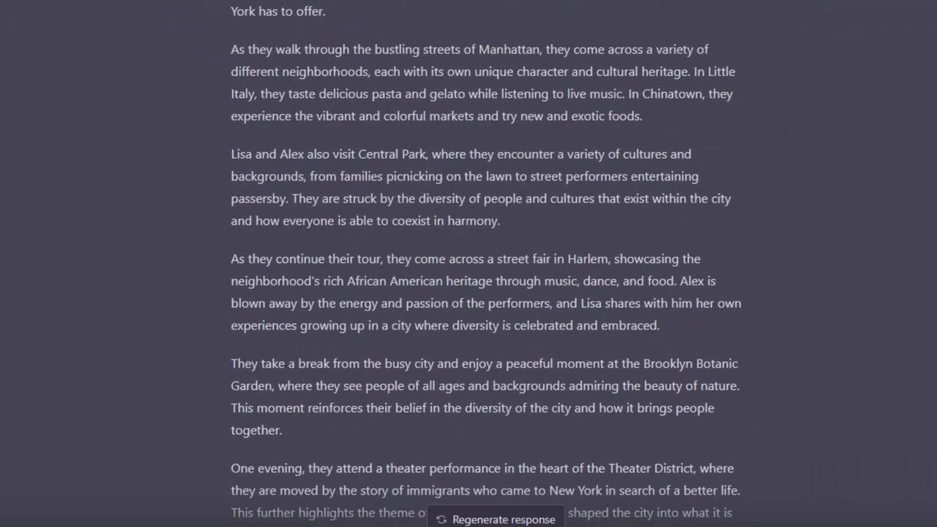
pyautogui.doubleClick(471, 419)
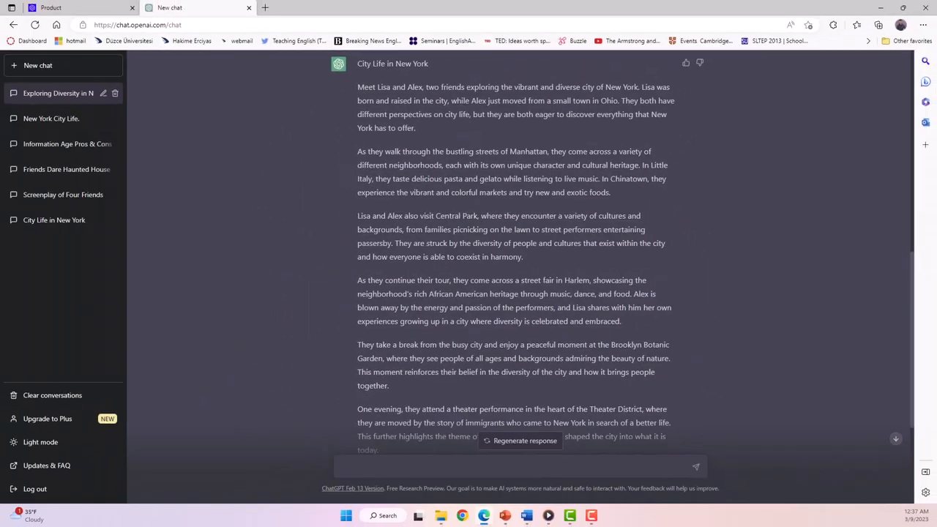
pyautogui.scroll(-3)
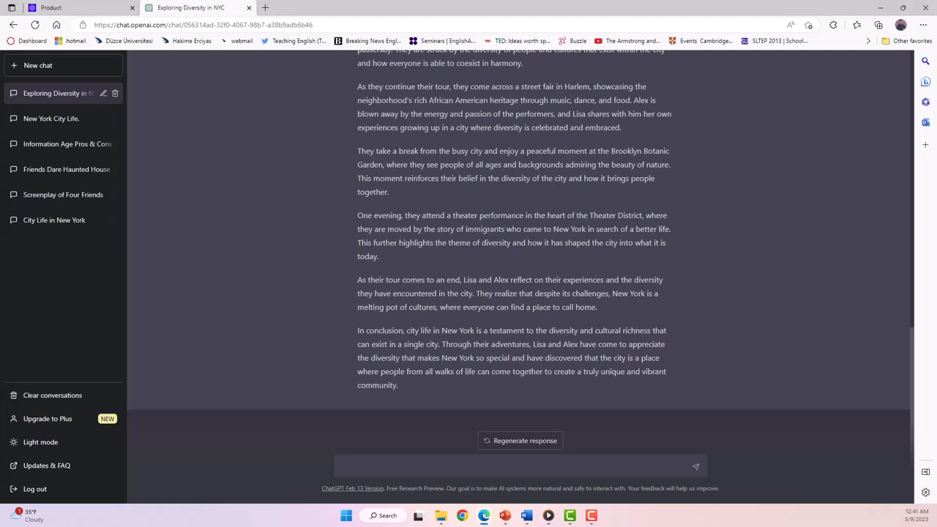
# Step: Request a pre-intermediate screenplay about Lisa, Alex, Fatima and Juan with a twist ending
pyautogui.click(519, 465)
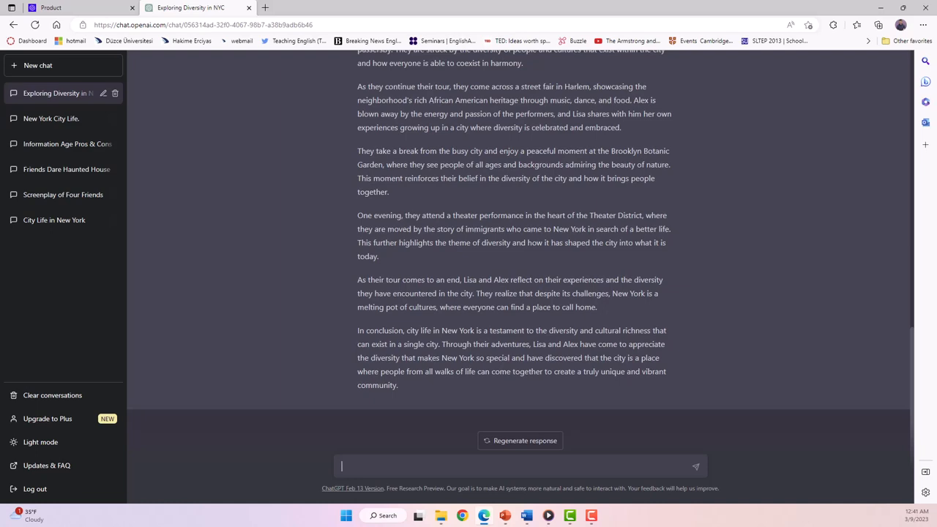
pyautogui.write('write a screenplay about four friends, Lisa, Alex, Fatima, and Juan. The level should be appropriate for pre-intermediate level L2 students. Include a twist at the end')
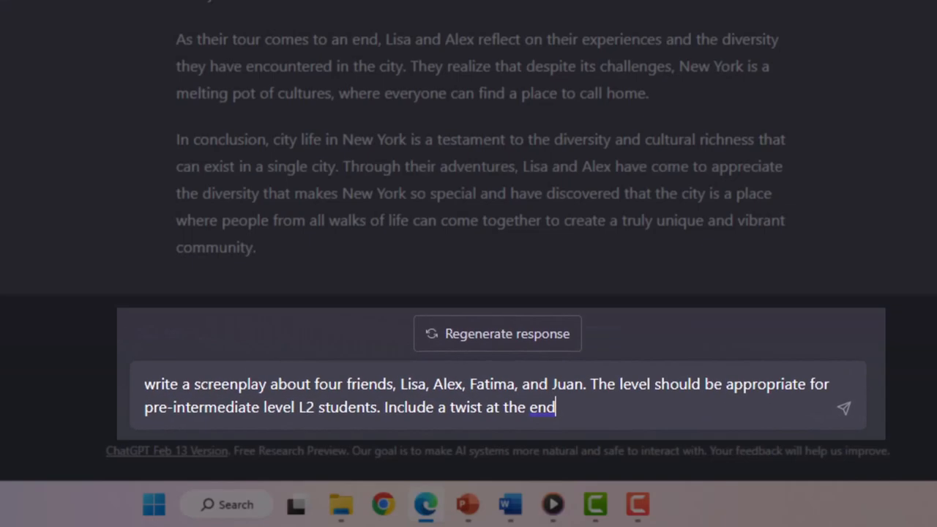
pyautogui.write('.')
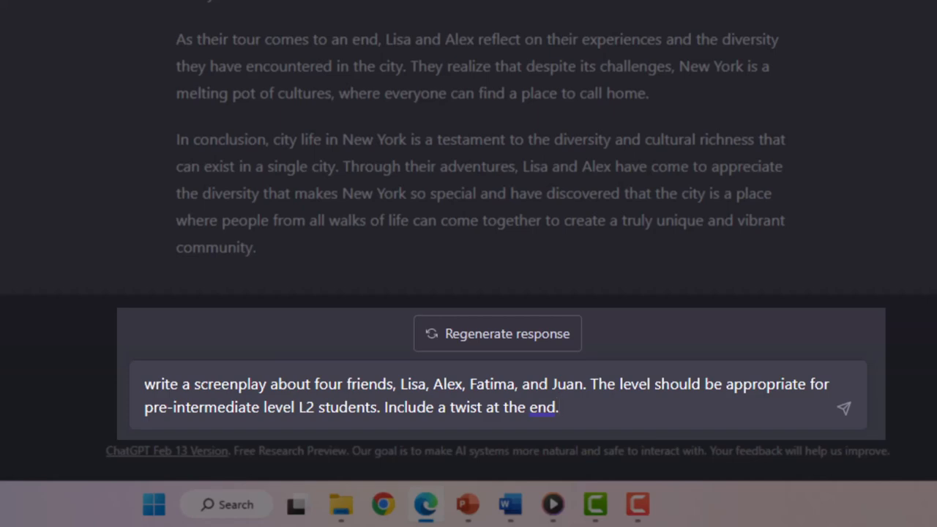
pyautogui.scroll(3)
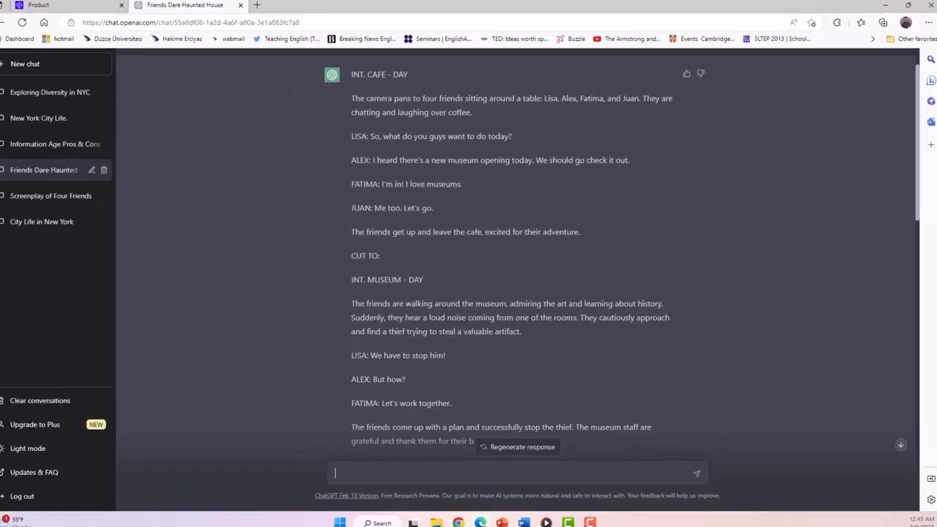
pyautogui.scroll(-3)
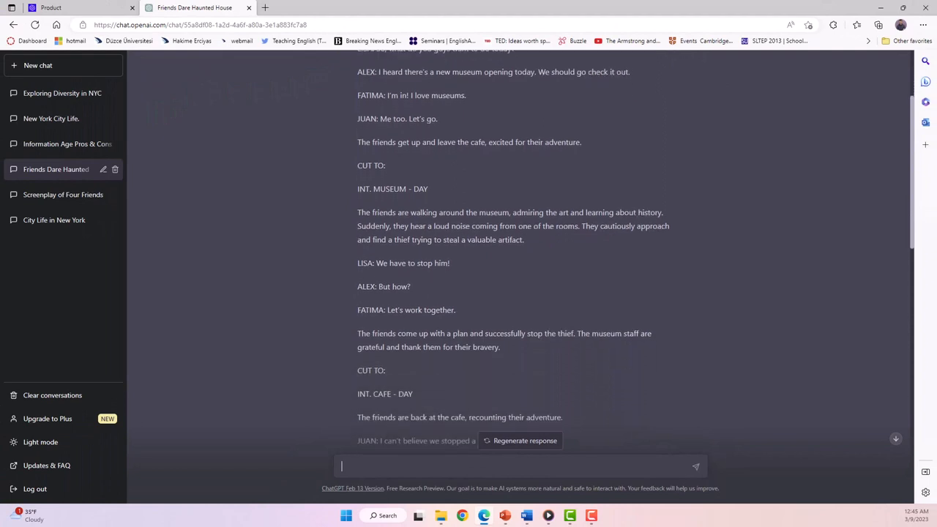
pyautogui.scroll(-3)
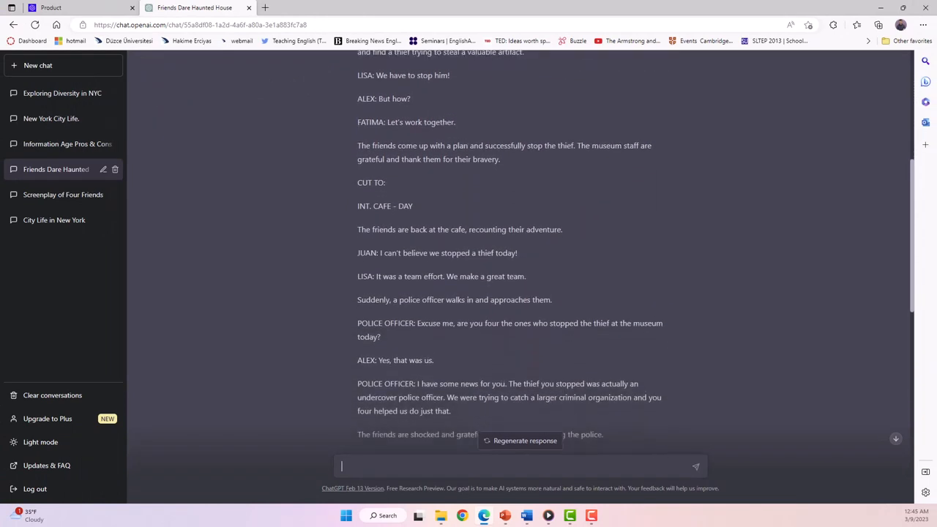
pyautogui.scroll(-3)
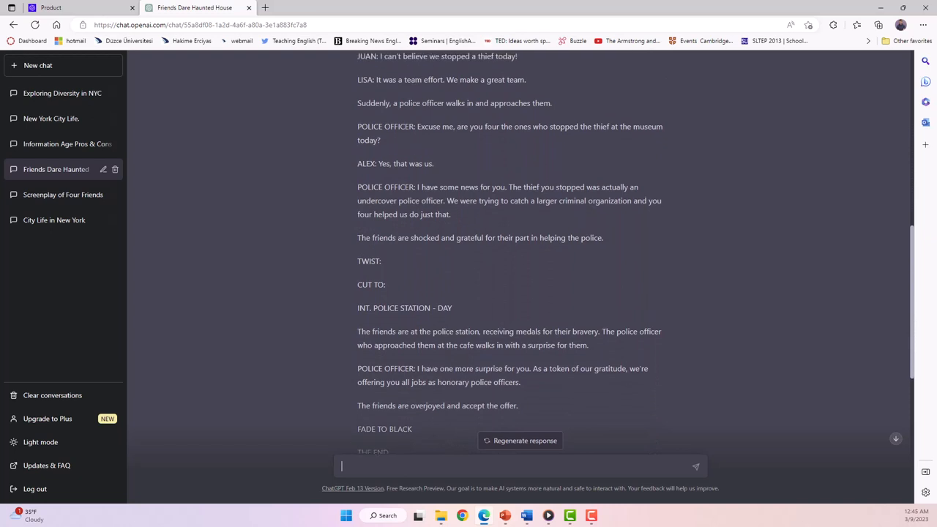
pyautogui.scroll(3)
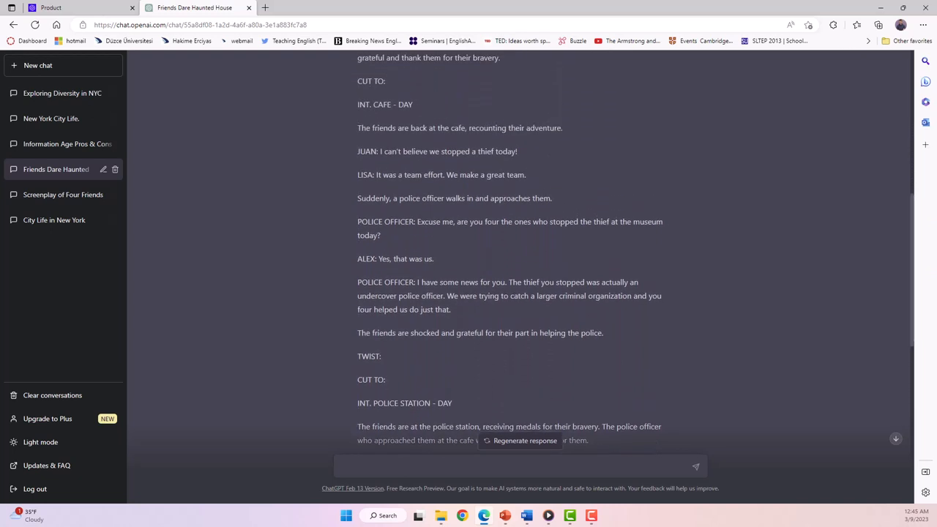
pyautogui.scroll(3)
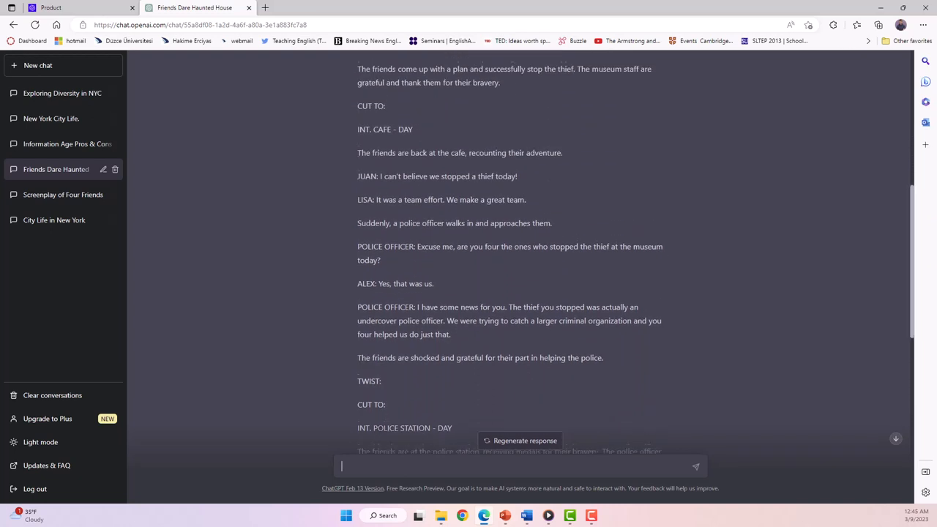
pyautogui.scroll(3)
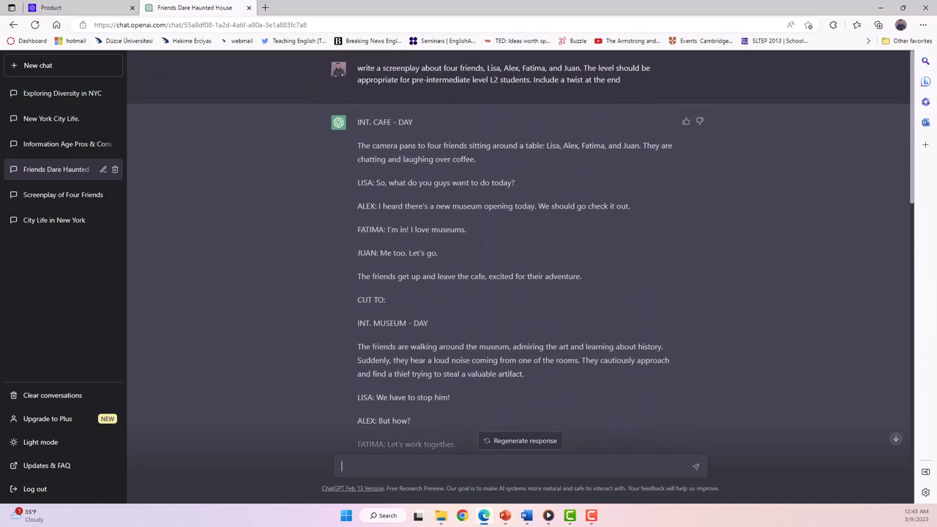
pyautogui.click(524, 439)
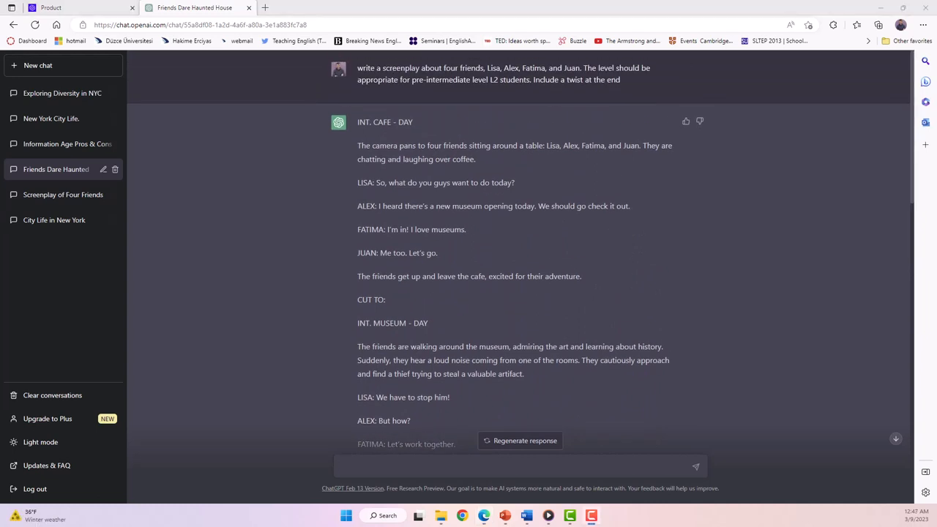
pyautogui.click(524, 439)
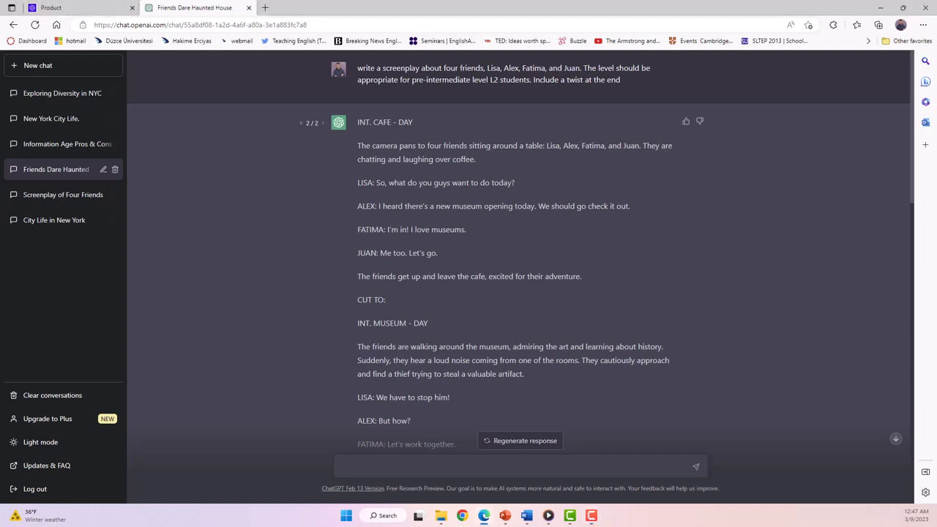
pyautogui.scroll(-3)
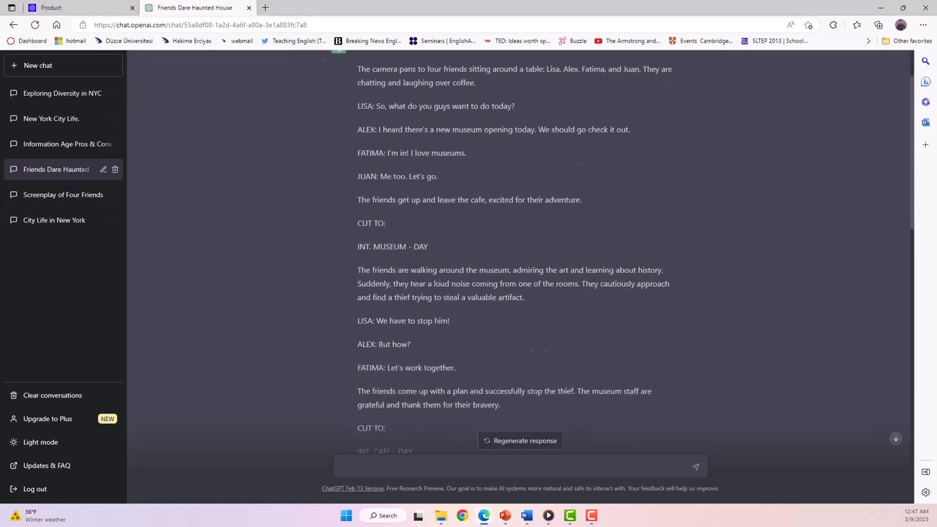
pyautogui.scroll(-3)
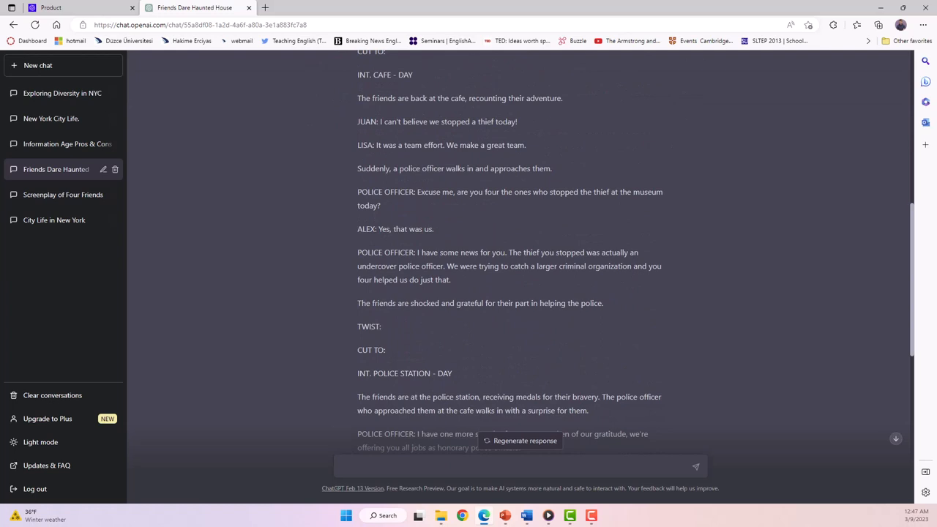
# Step: Scroll through the screenplay from INT. CAFE - DAY to THE END to cover the full response
pyautogui.scroll(-3)
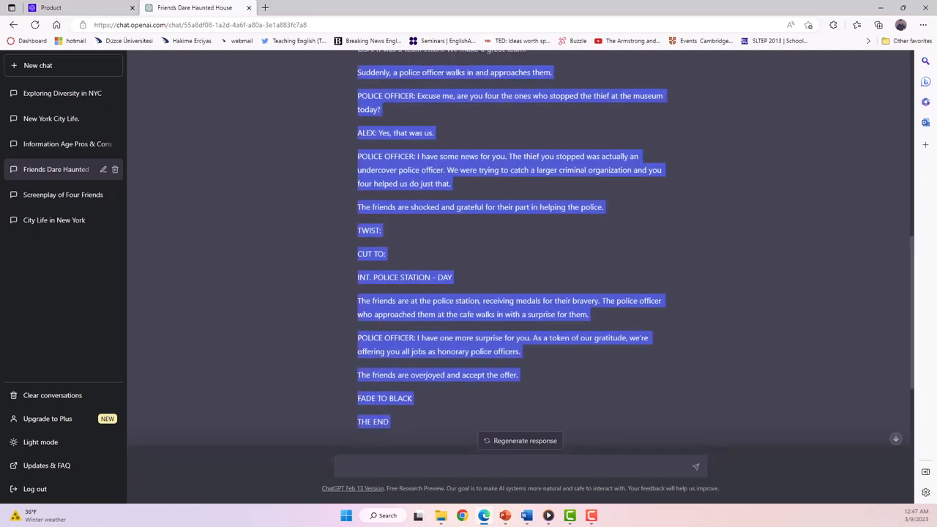
pyautogui.scroll(3)
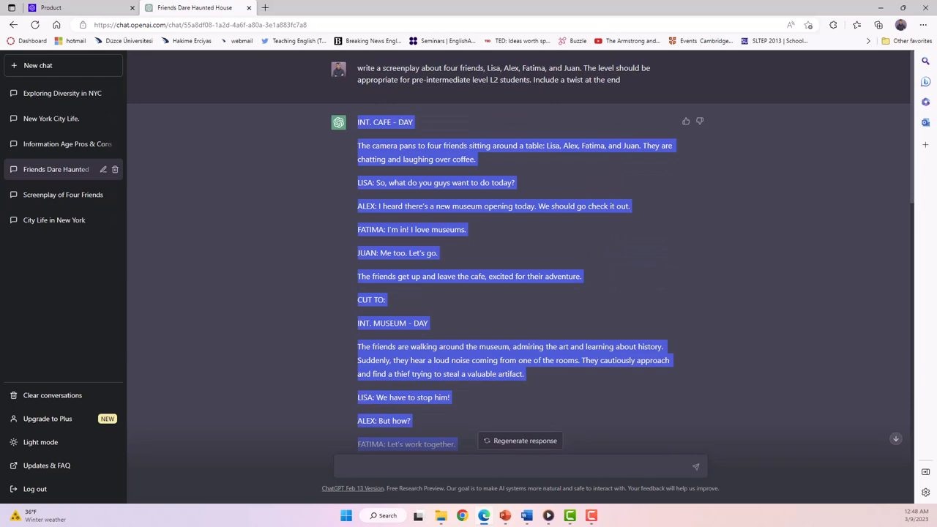